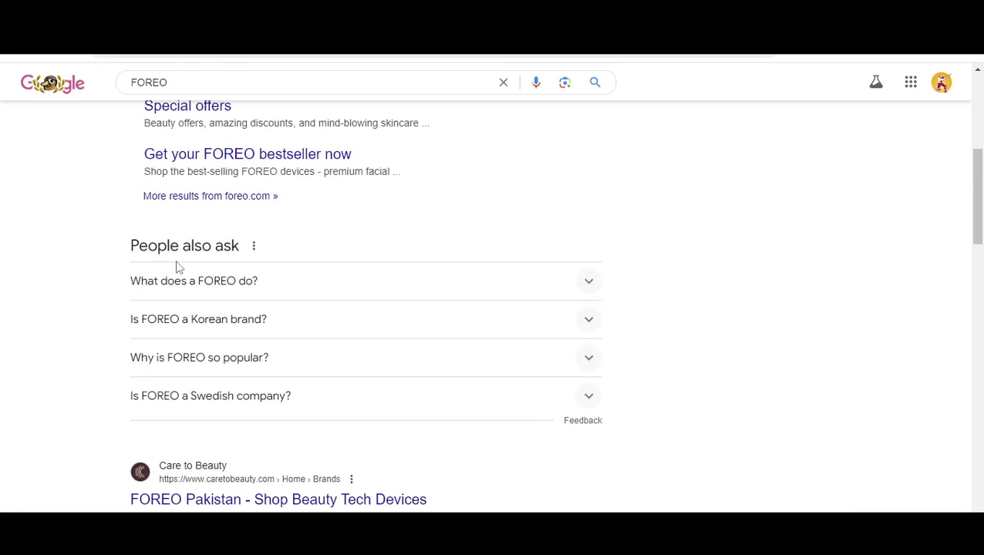
{"action": "scroll", "scroll_direction": "up", "scroll_amount": 3}
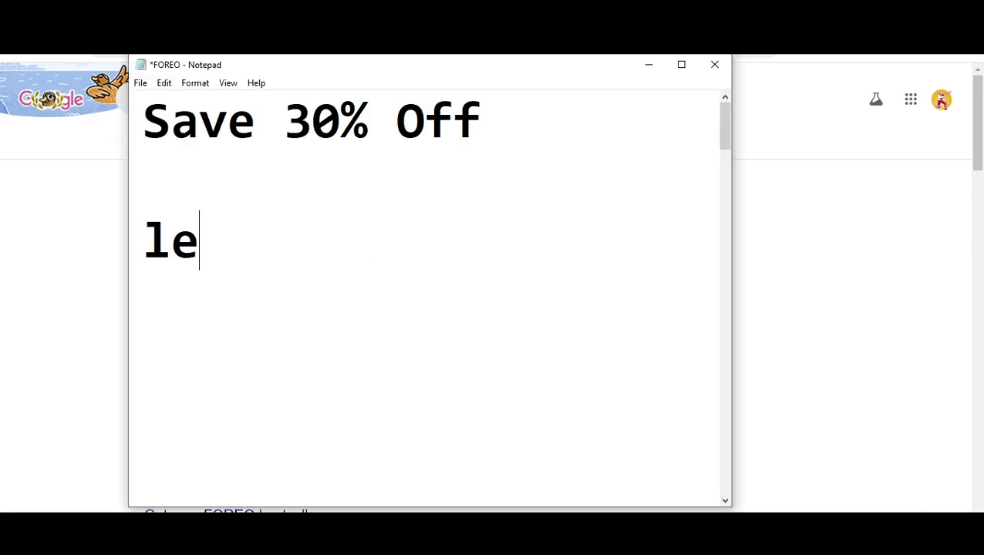
{"action": "type", "text": "ts get start"}
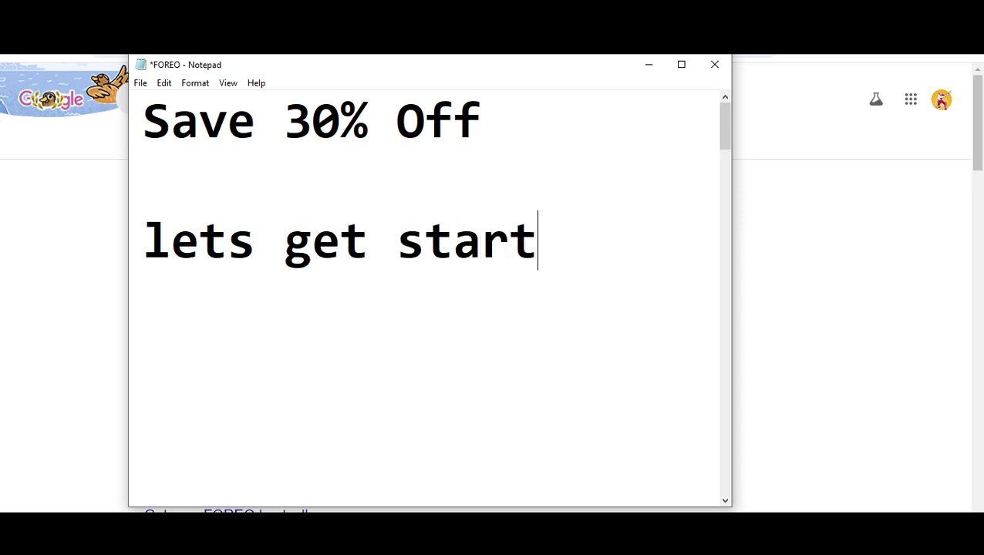
{"action": "type", "text": "code 1 is"}
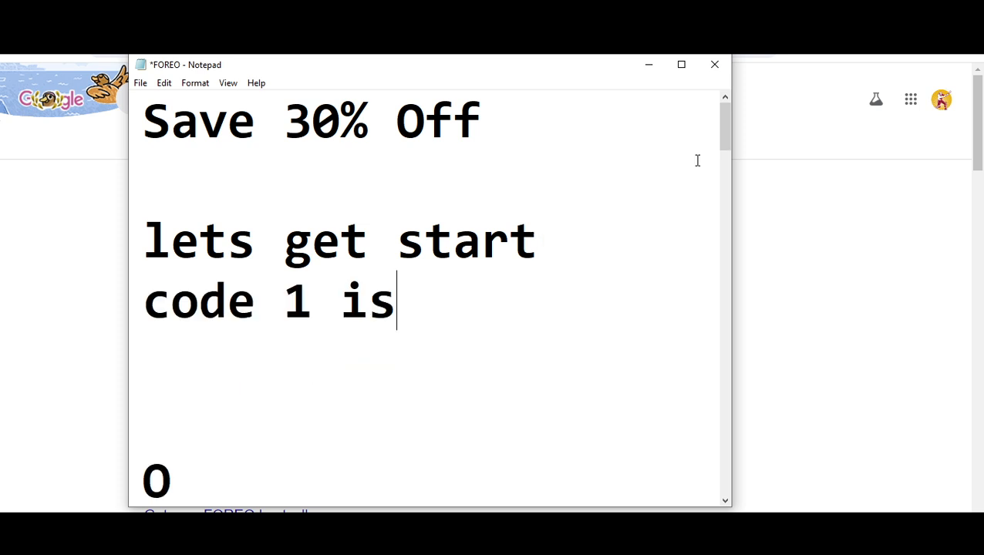
{"action": "type", "text": "OH"}
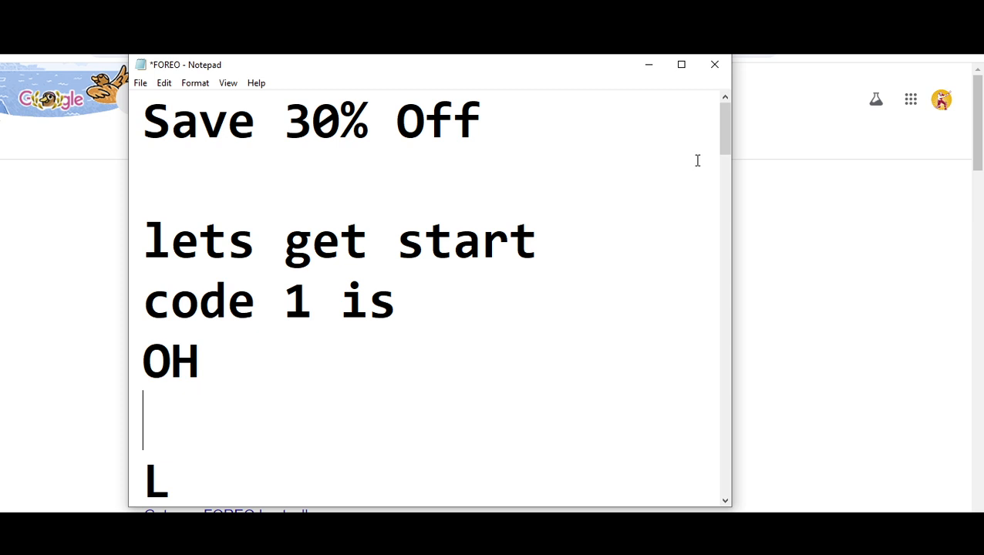
{"action": "type", "text": "LAL"}
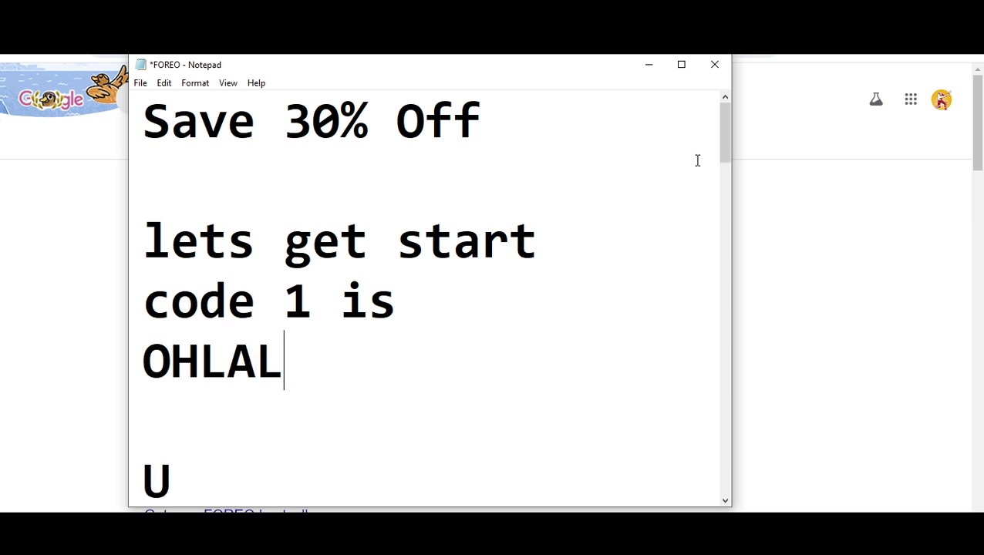
{"action": "type", "text": "UNA"}
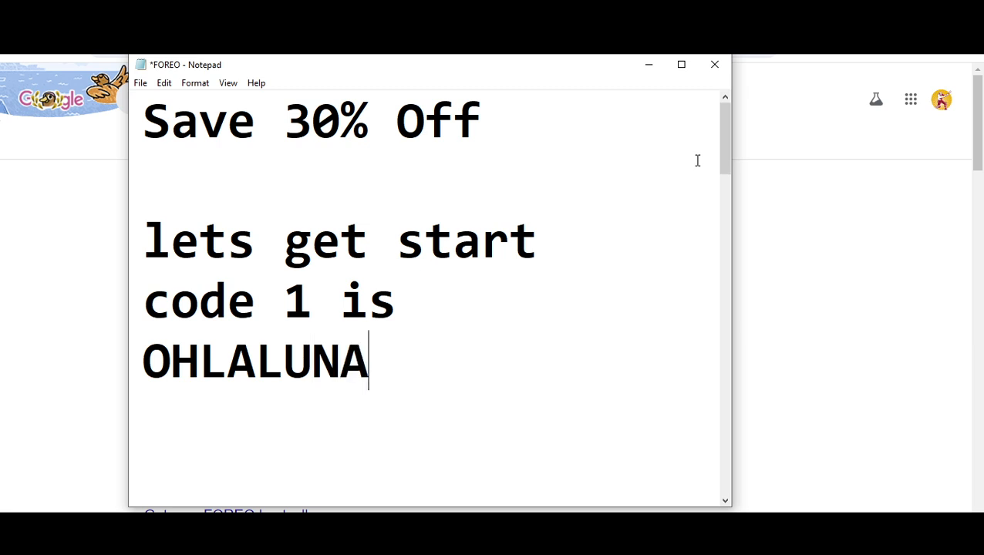
{"action": "type", "text": "3"}
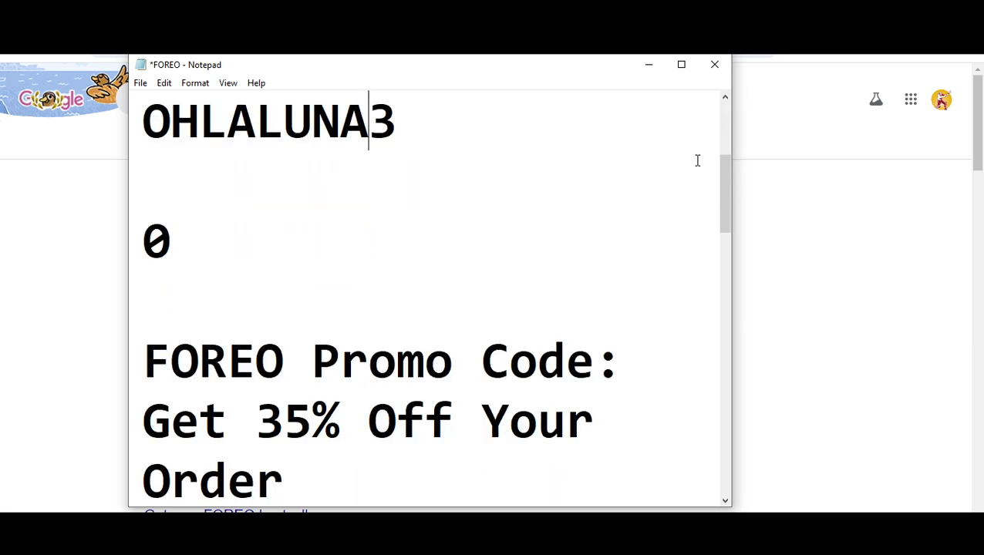
{"action": "type", "text": "0"}
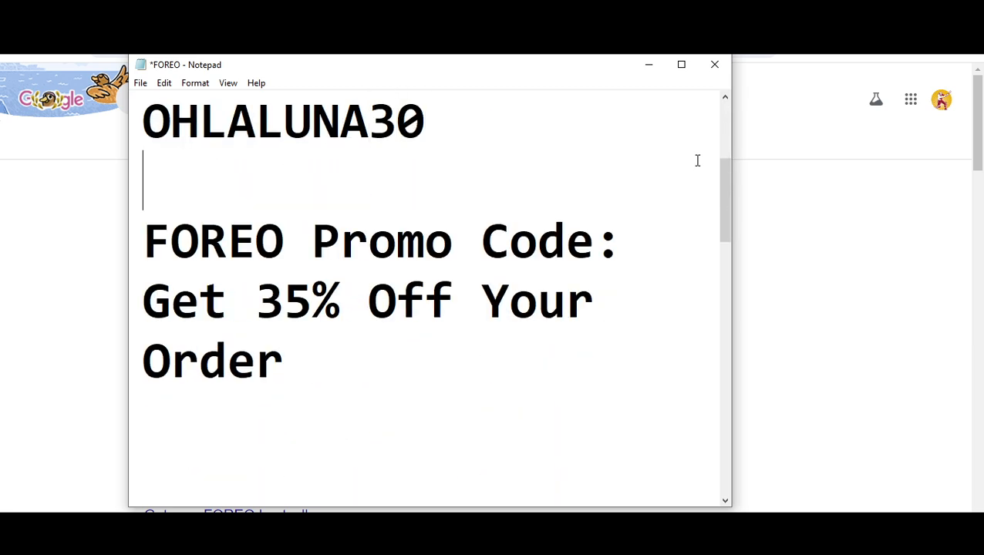
{"action": "scroll", "scroll_direction": "down", "scroll_amount": 3}
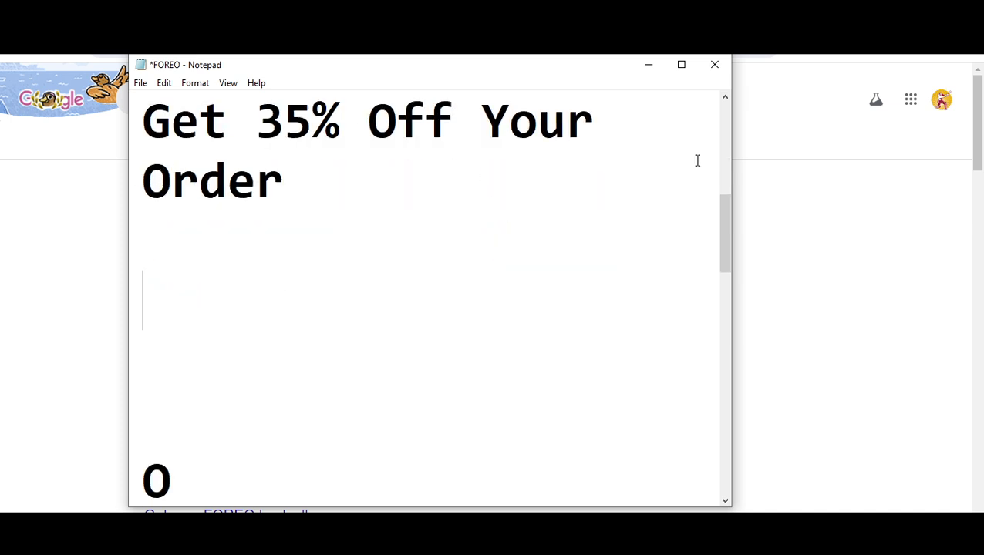
{"action": "type", "text": "code"}
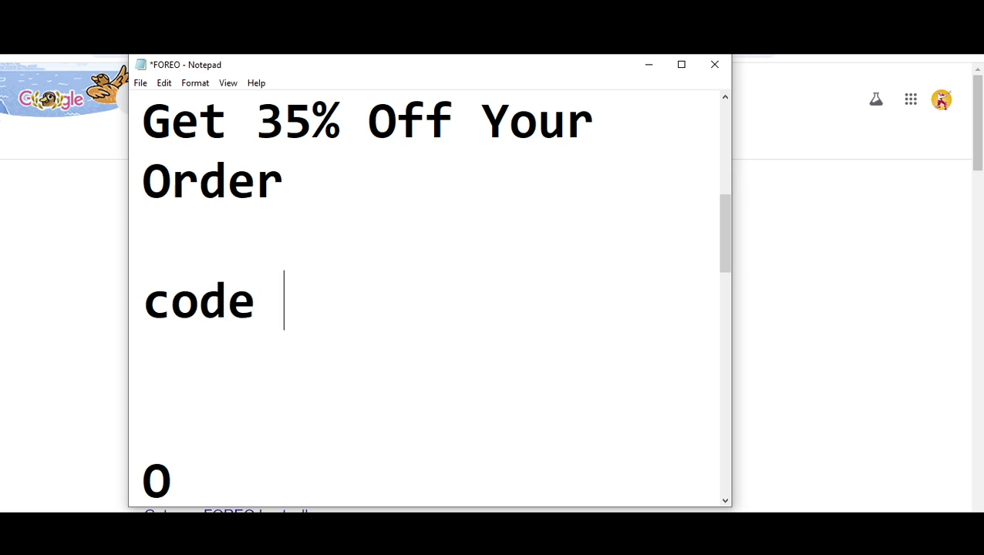
{"action": "type", "text": "2 is"}
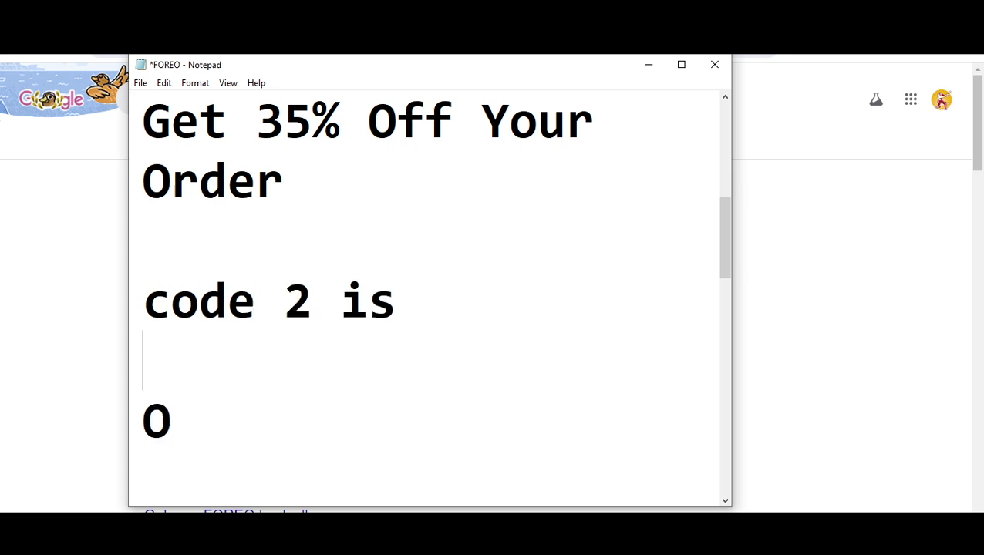
{"action": "type", "text": "OMG"}
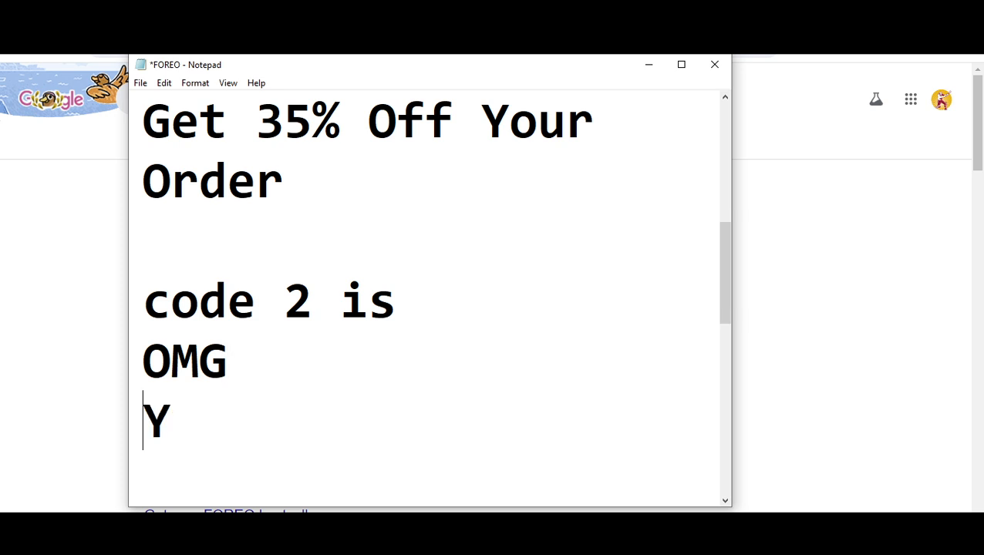
{"action": "type", "text": "ES"}
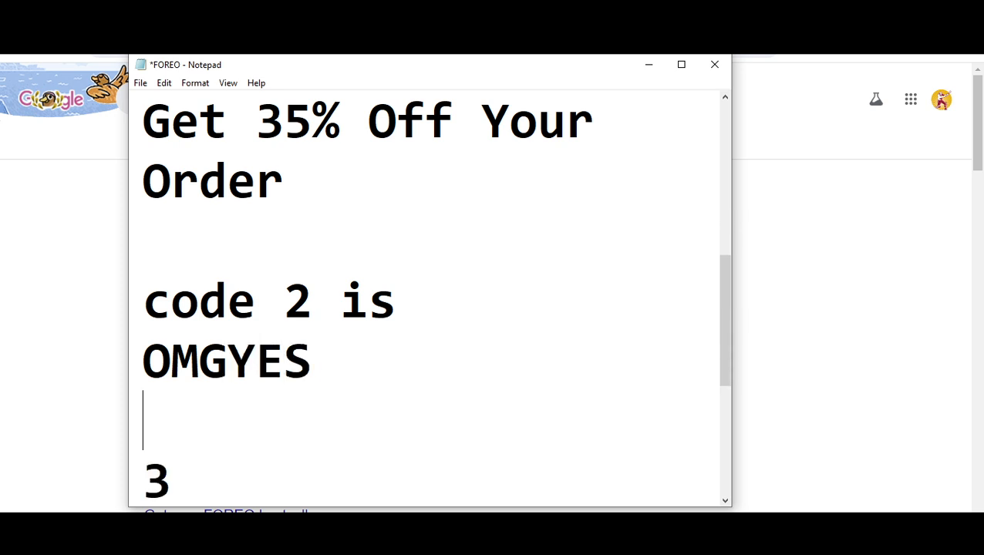
{"action": "type", "text": "3"}
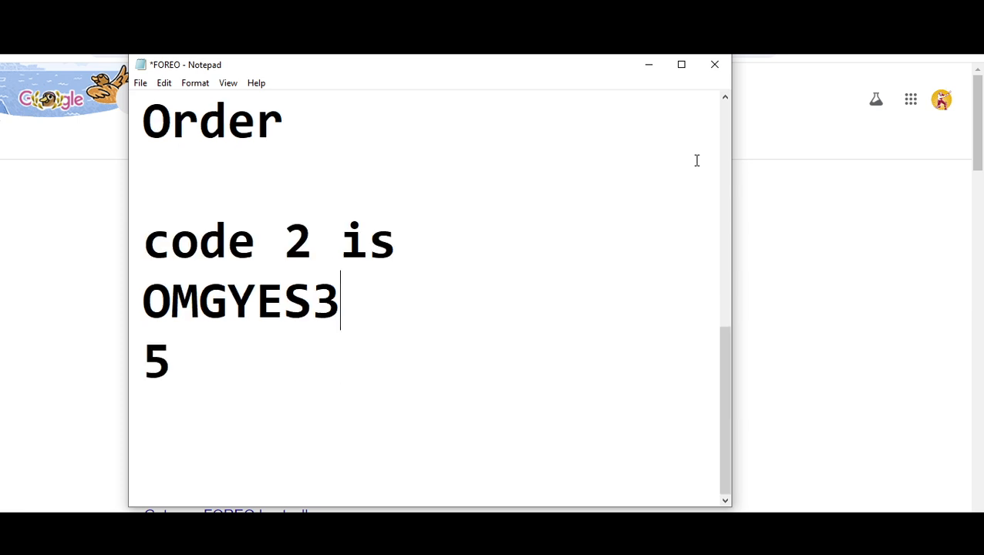